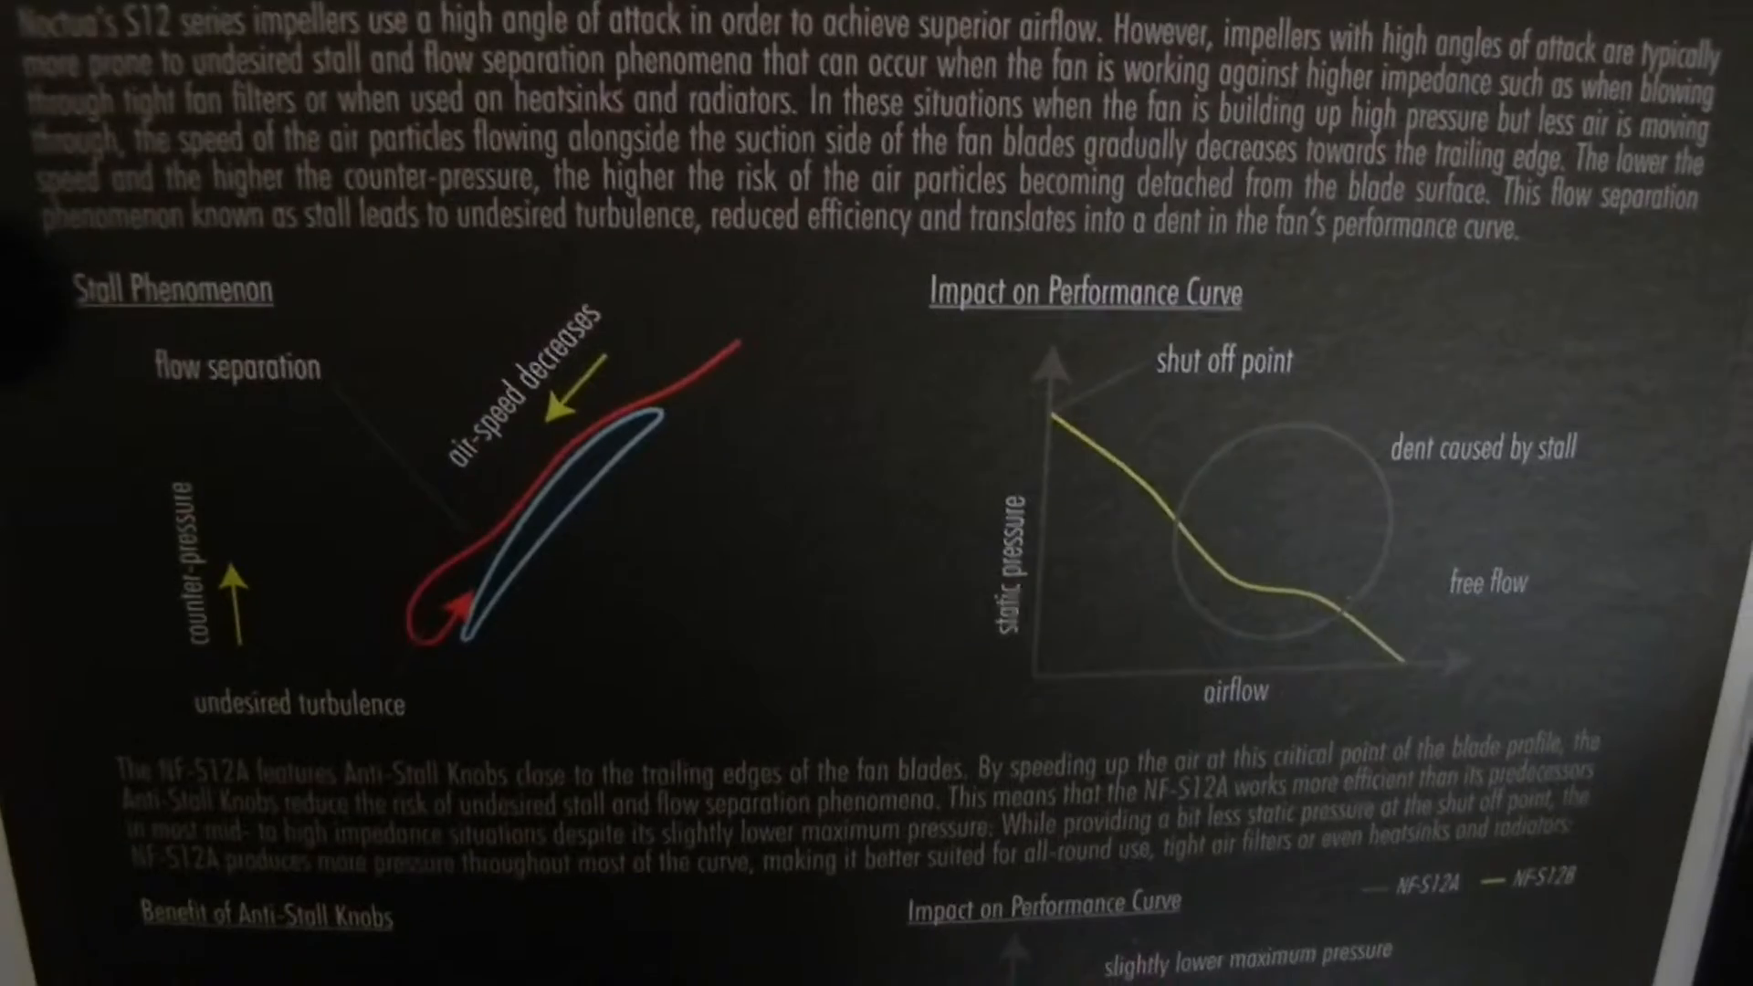
pyautogui.scroll(-3)
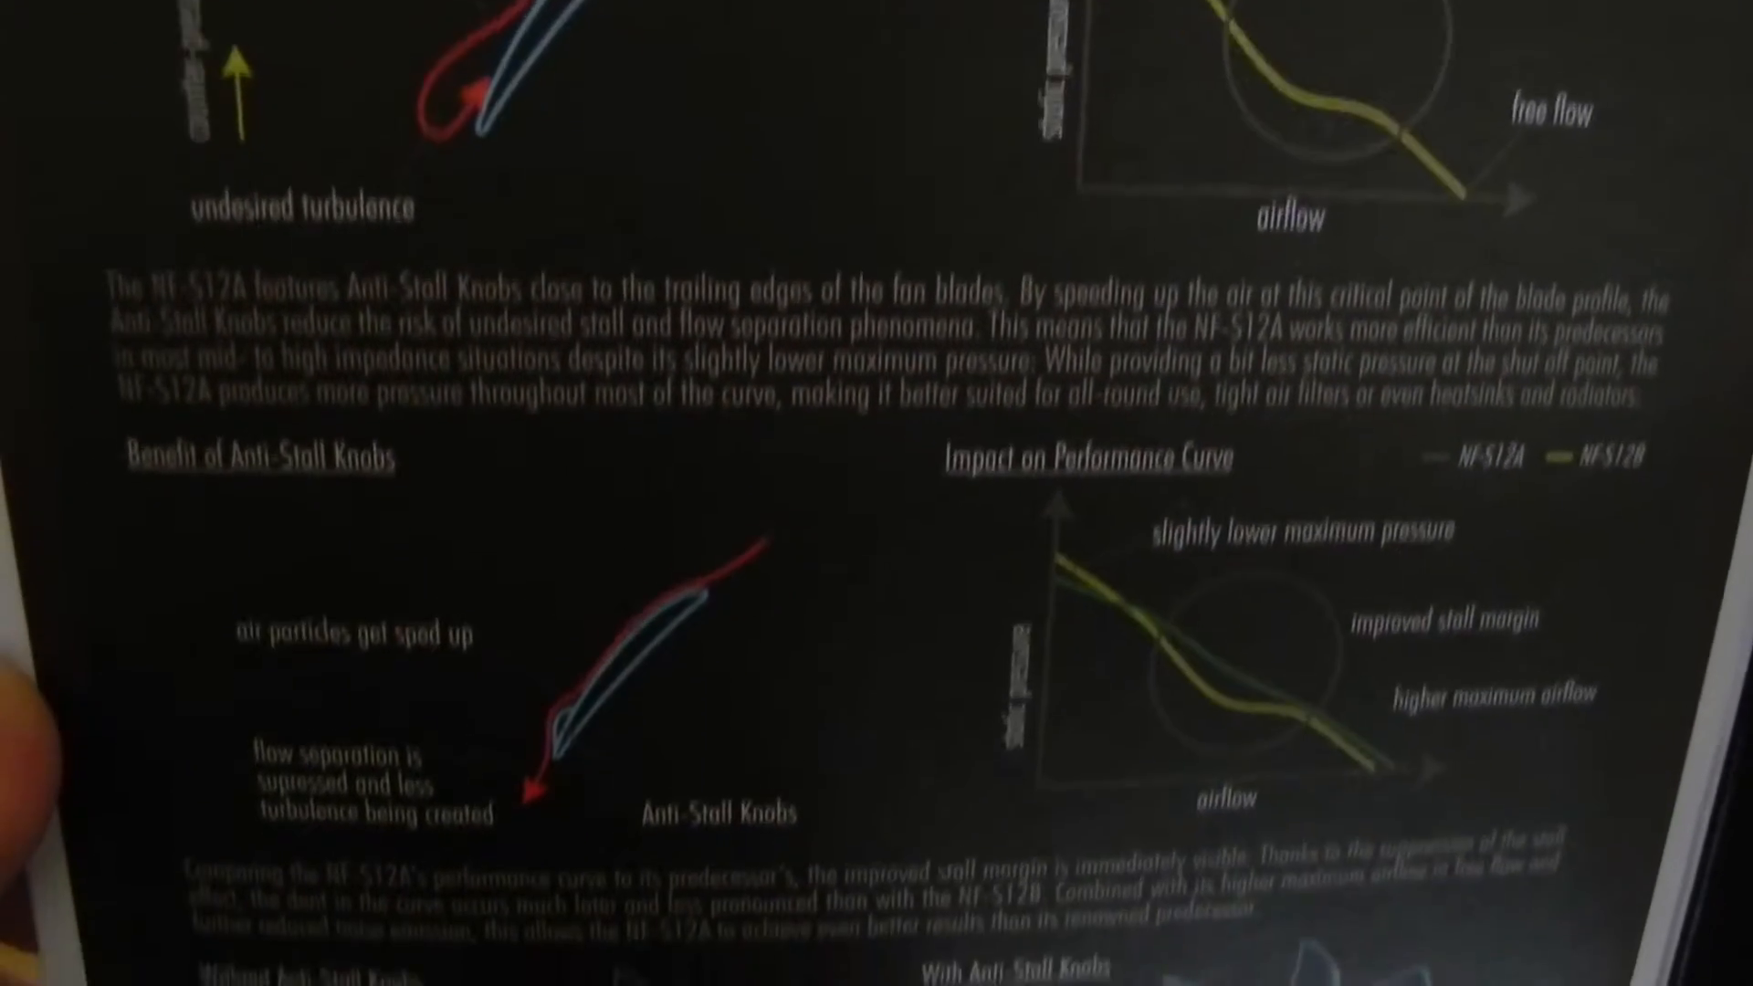